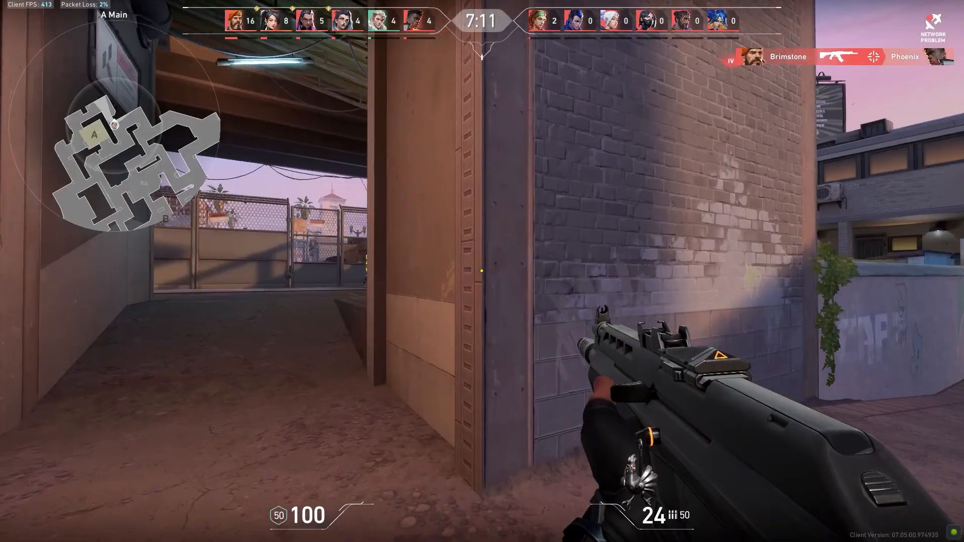
Leave the Valorant match and close the game, returning to the desktop.
{"action": "left_click", "coordinate": [482, 271]}
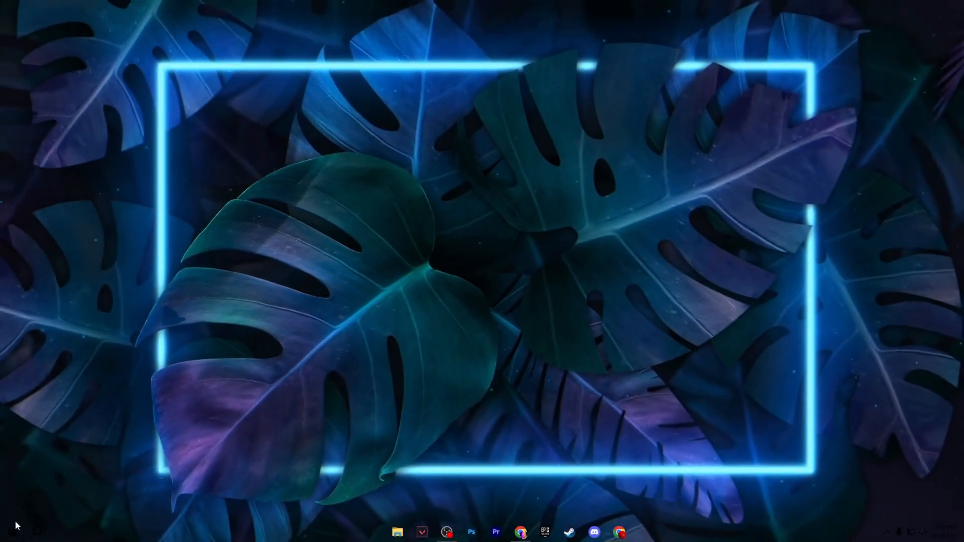
Find 'core isolation' in Start and switch Memory integrity to Off.
{"action": "type", "text": "core isolation"}
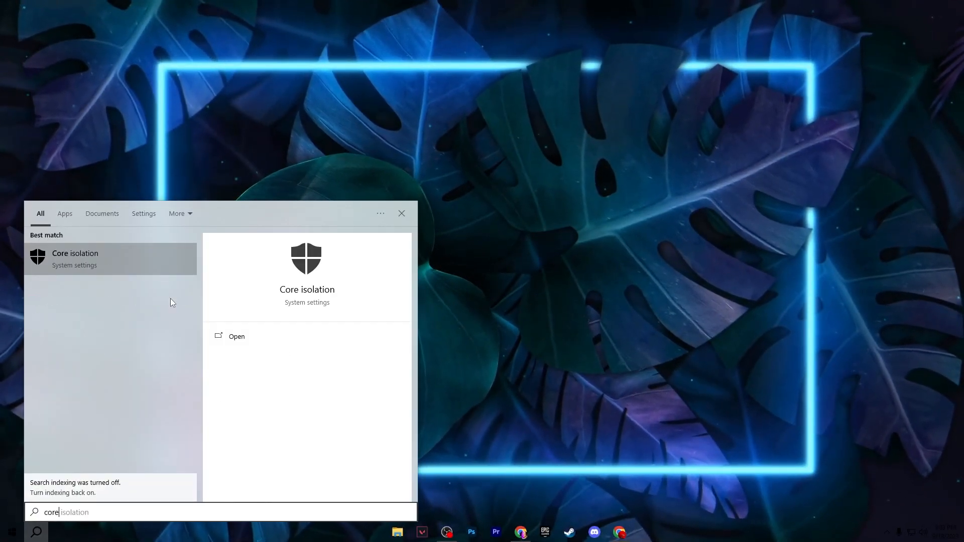
{"action": "left_click", "coordinate": [236, 336]}
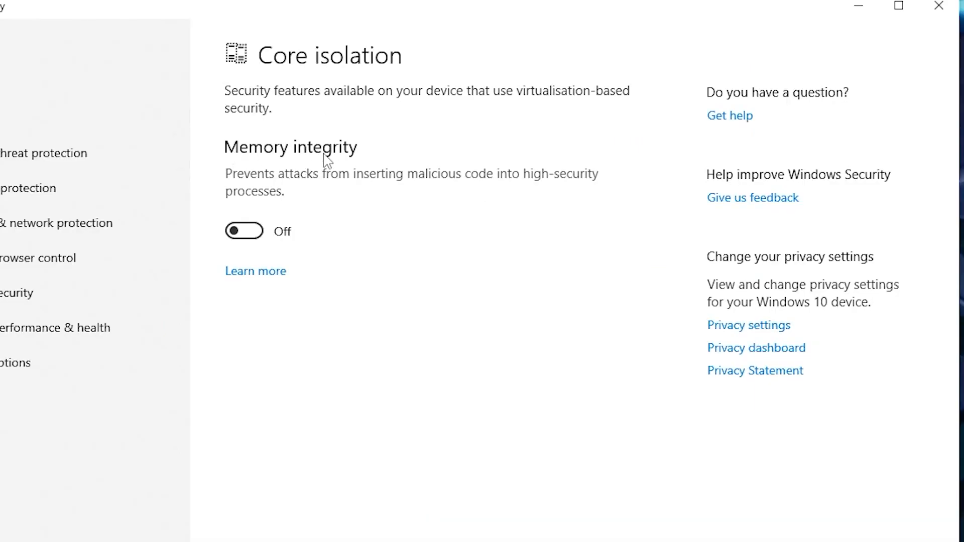
{"action": "mouse_move", "coordinate": [340, 188]}
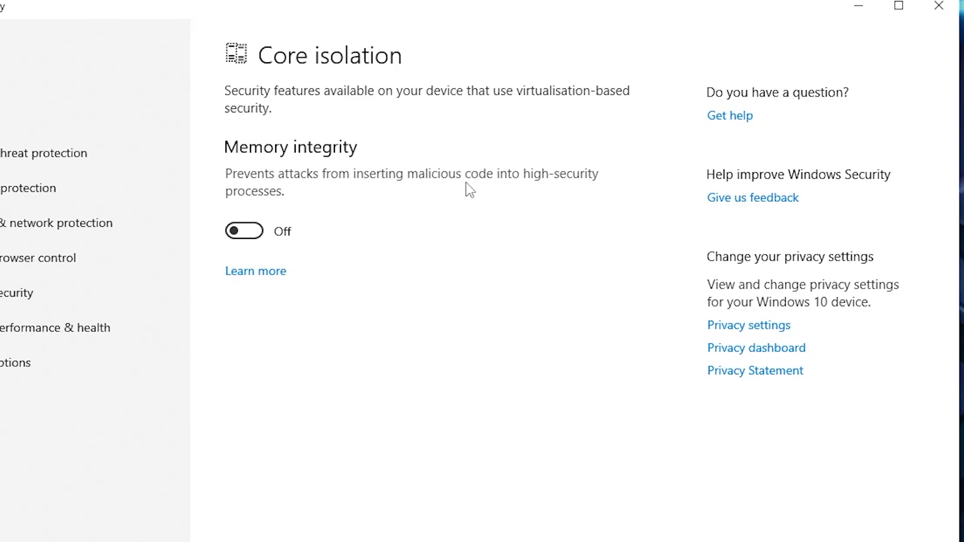
{"action": "mouse_move", "coordinate": [487, 163]}
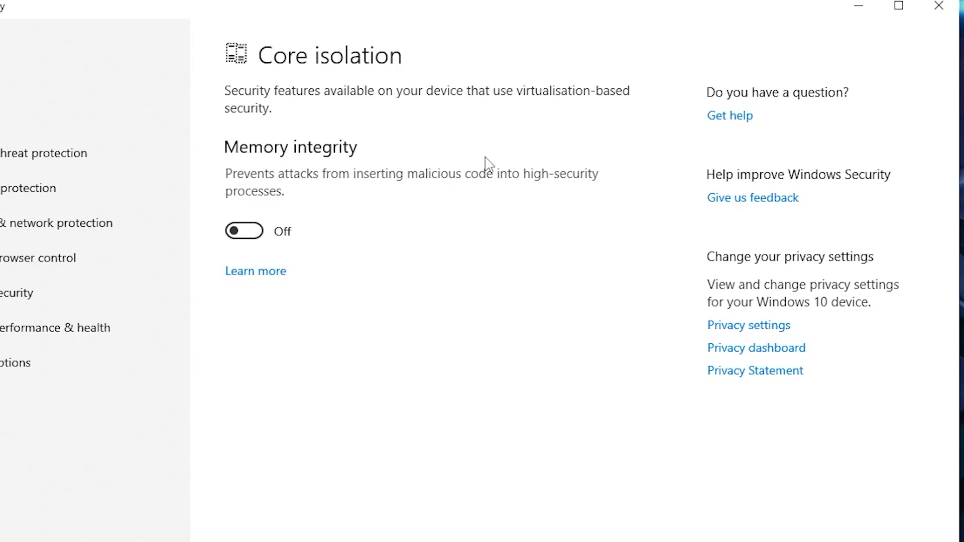
{"action": "mouse_move", "coordinate": [395, 263]}
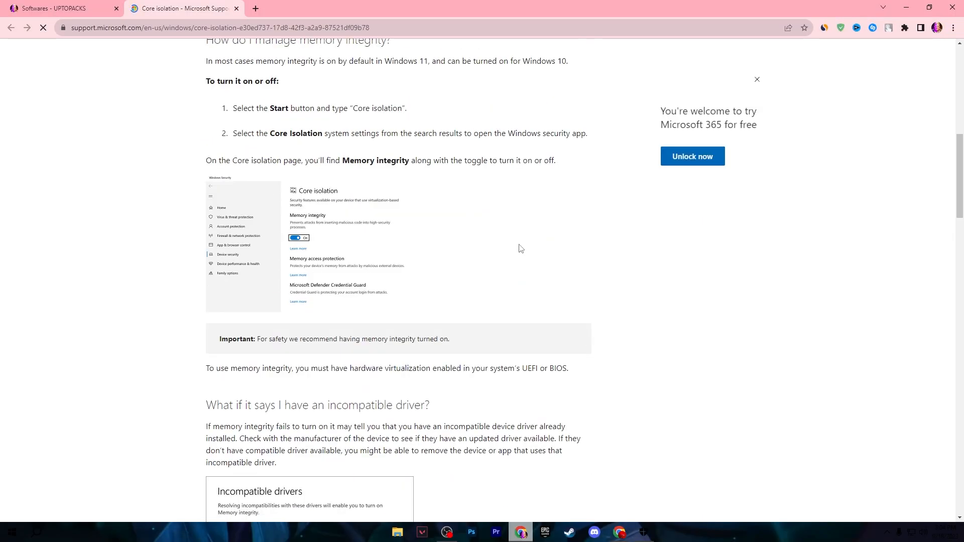
{"action": "scroll", "scroll_direction": "down", "scroll_amount": 3}
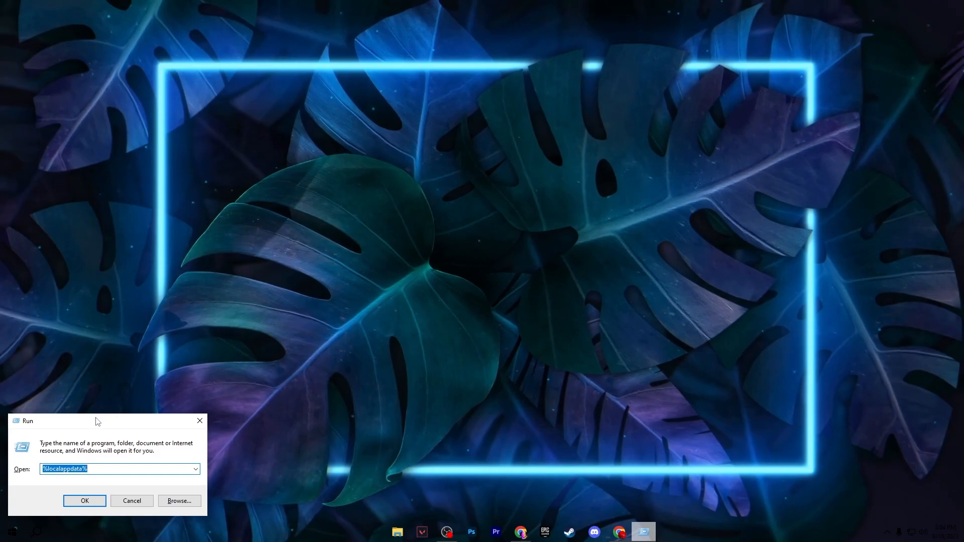
Enable 'Let Windows apps run in the background' with Force Deny in gpedit.
{"action": "type", "text": "gped"}
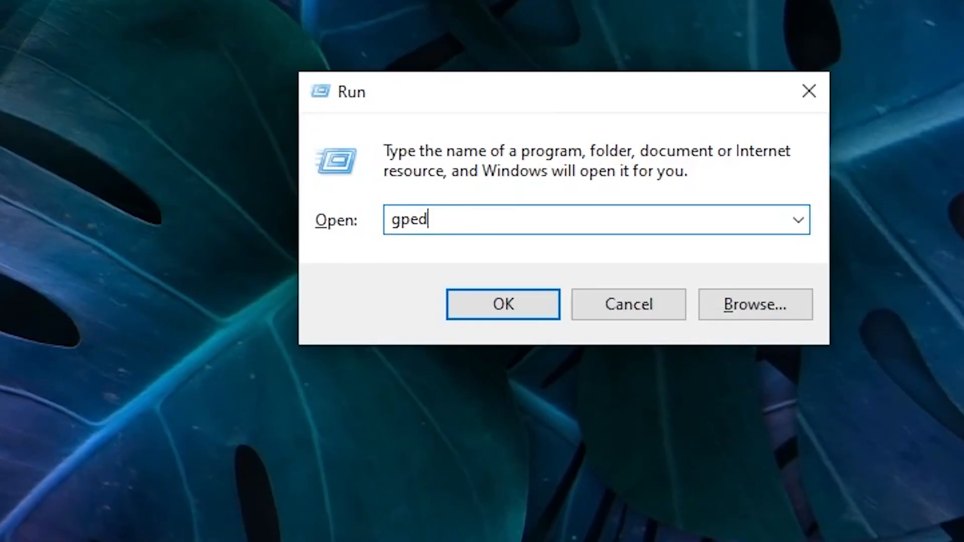
{"action": "left_click", "coordinate": [501, 304]}
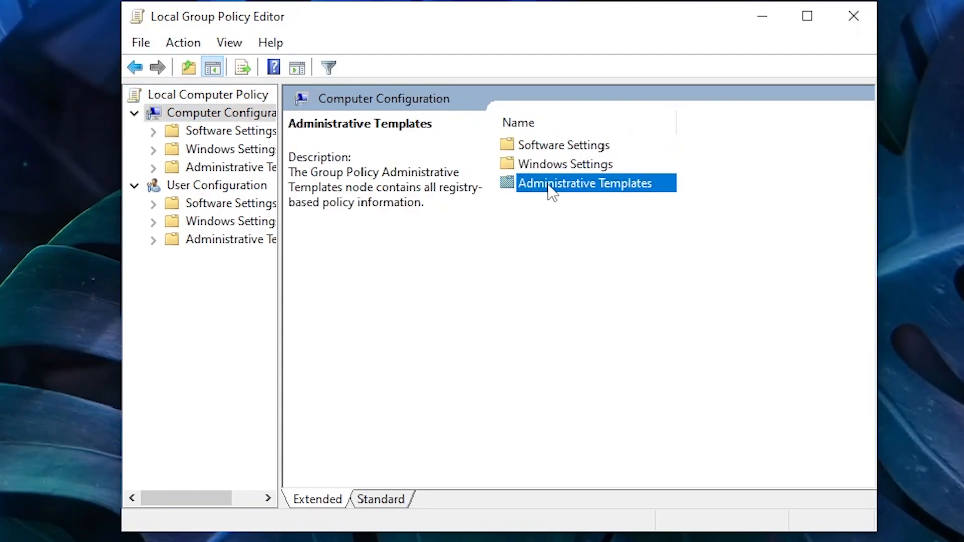
{"action": "double_click", "coordinate": [583, 182]}
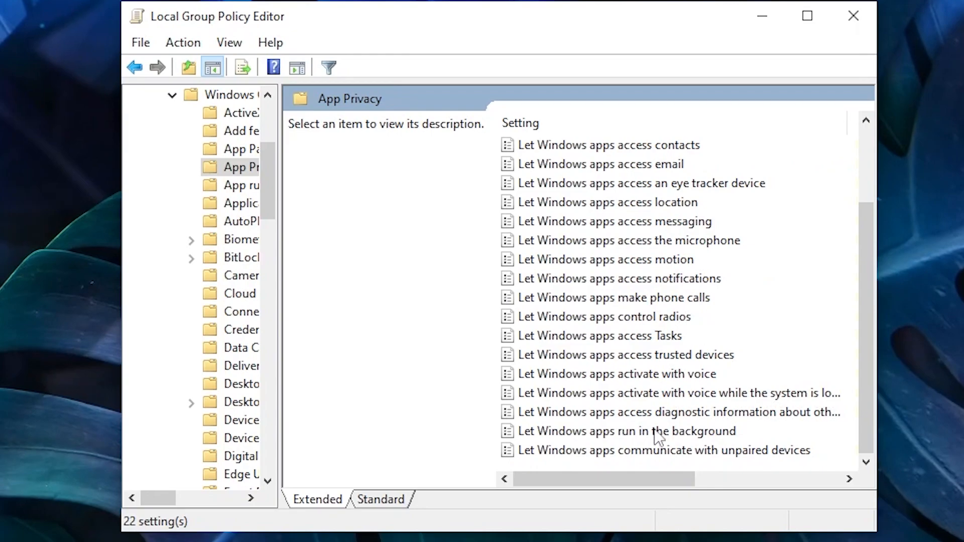
{"action": "double_click", "coordinate": [625, 431]}
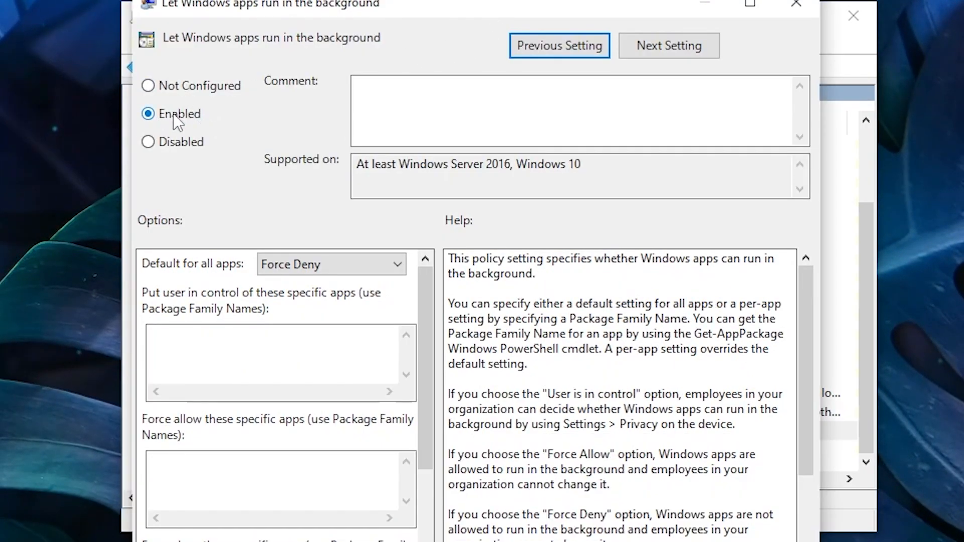
{"action": "mouse_move", "coordinate": [237, 295]}
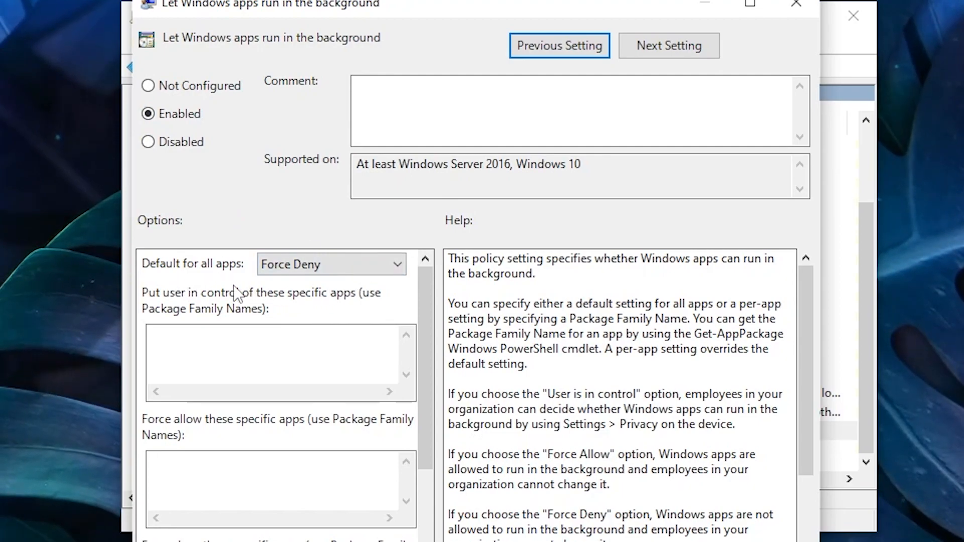
{"action": "left_click", "coordinate": [795, 5]}
{"action": "type", "text": "device"}
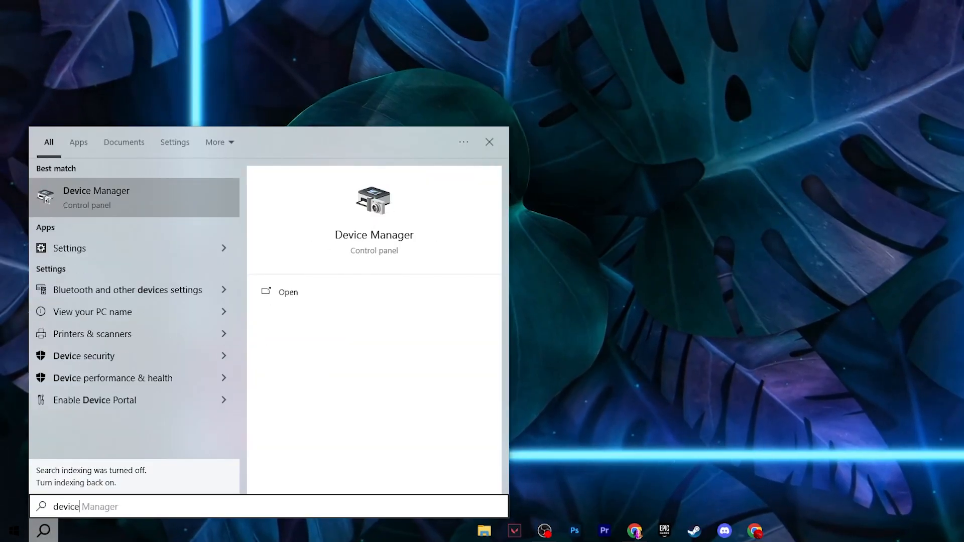
Disable the High precision event timer under System devices, then close Device Manager.
{"action": "left_click", "coordinate": [288, 292]}
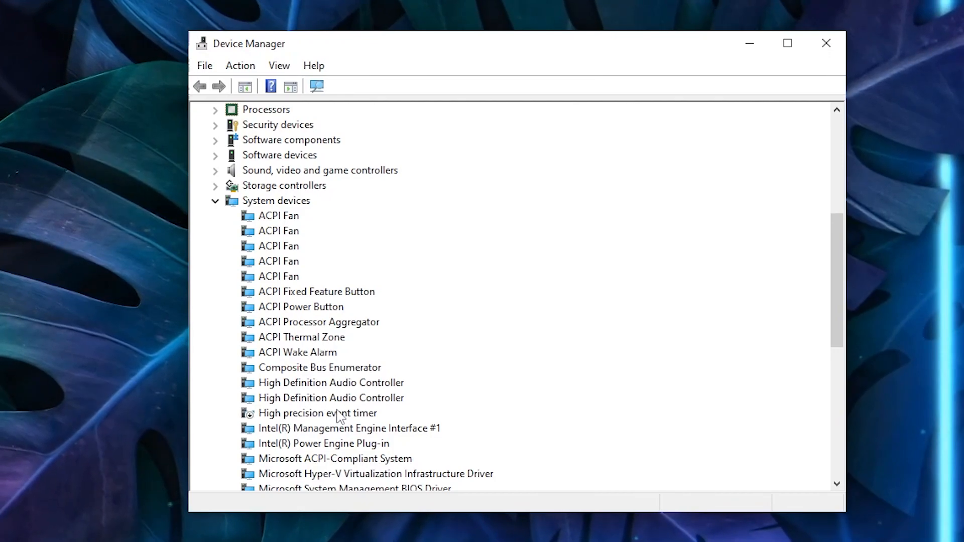
{"action": "right_click", "coordinate": [317, 412]}
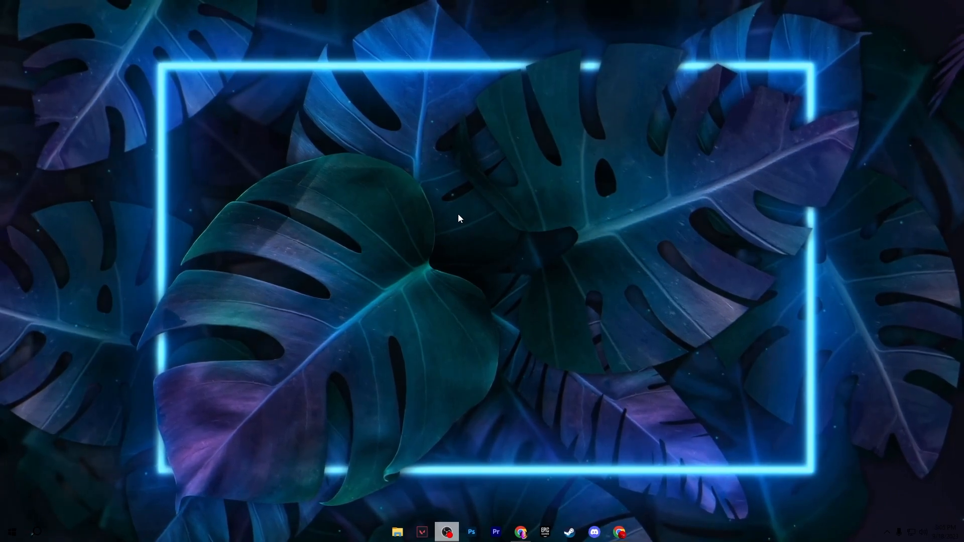
Use custom visual effects, keeping only window shadows, thumbnails and smooth font edges.
{"action": "right_click", "coordinate": [10, 532]}
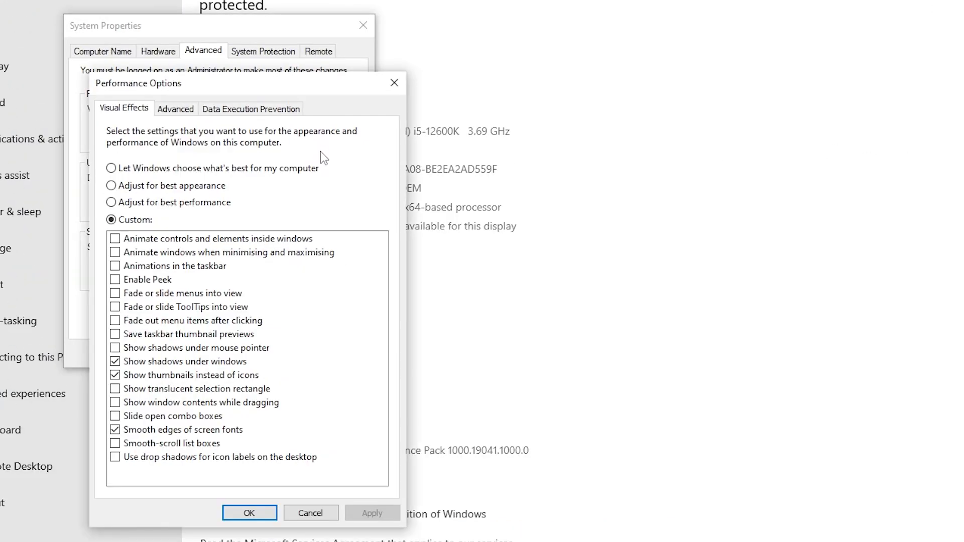
{"action": "mouse_move", "coordinate": [185, 355]}
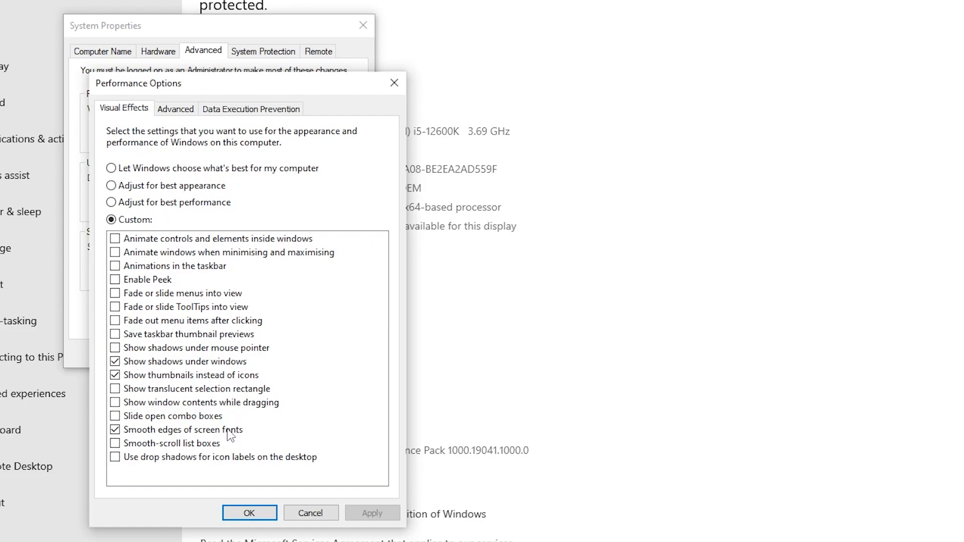
{"action": "left_click", "coordinate": [249, 512]}
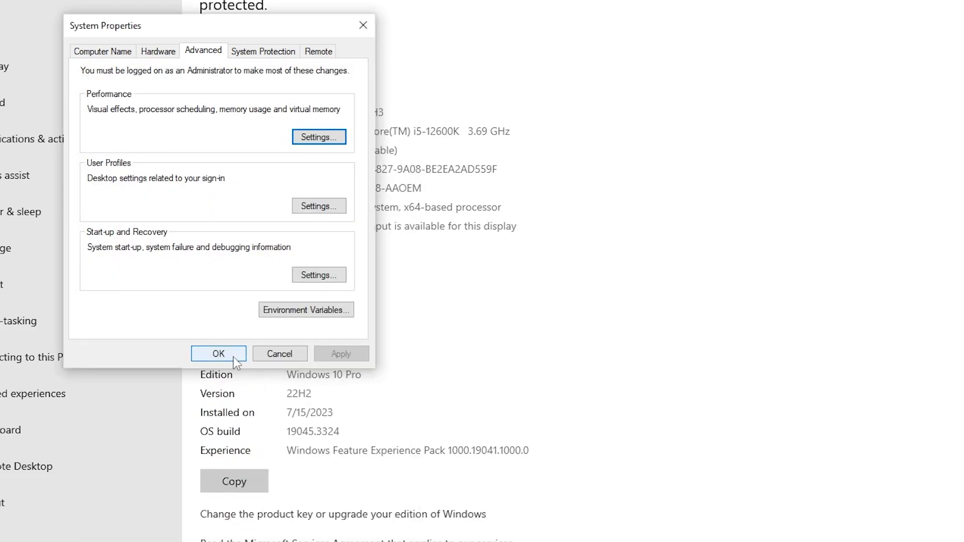